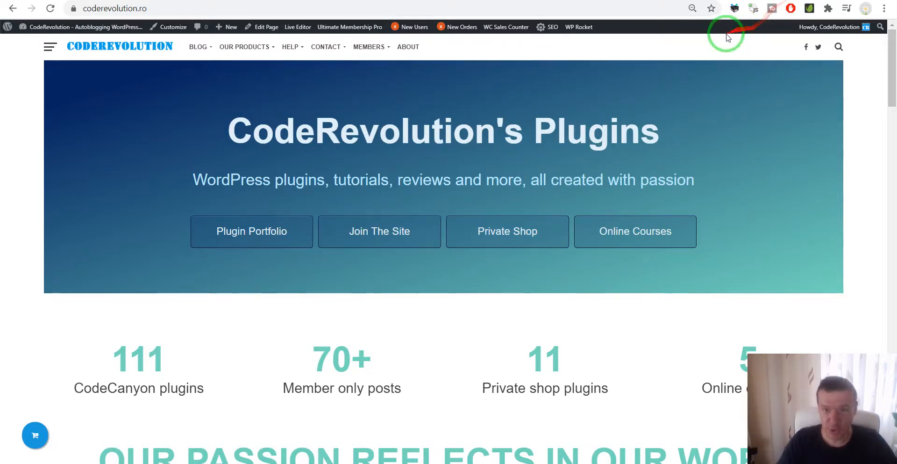
mouse_move(713, 84)
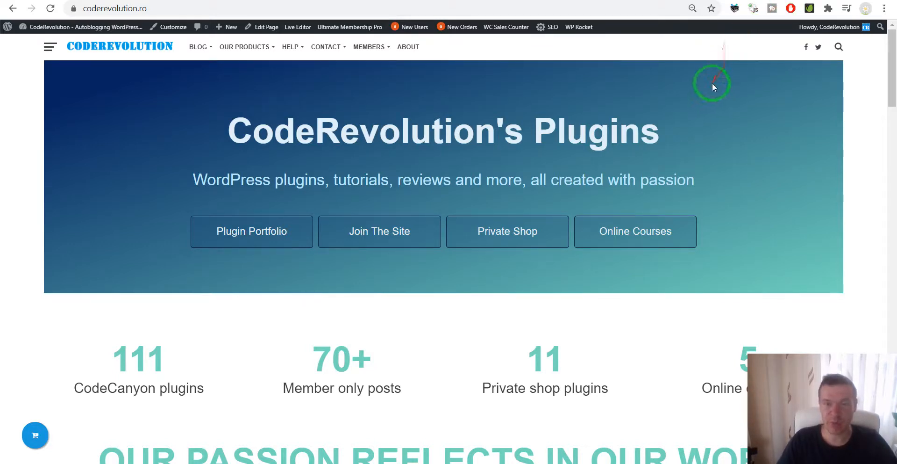
mouse_move(166, 75)
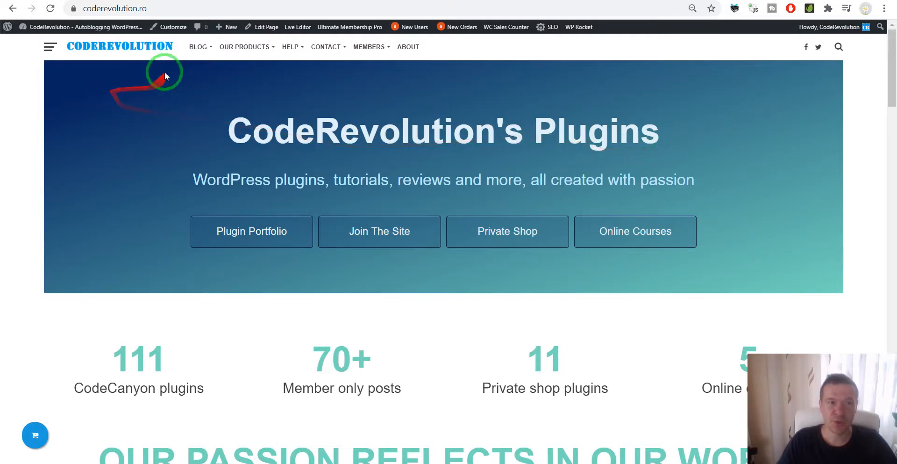
Step: Review the home page's Email Newsletter section, then go to the site's Blog page
scroll("down", 3)
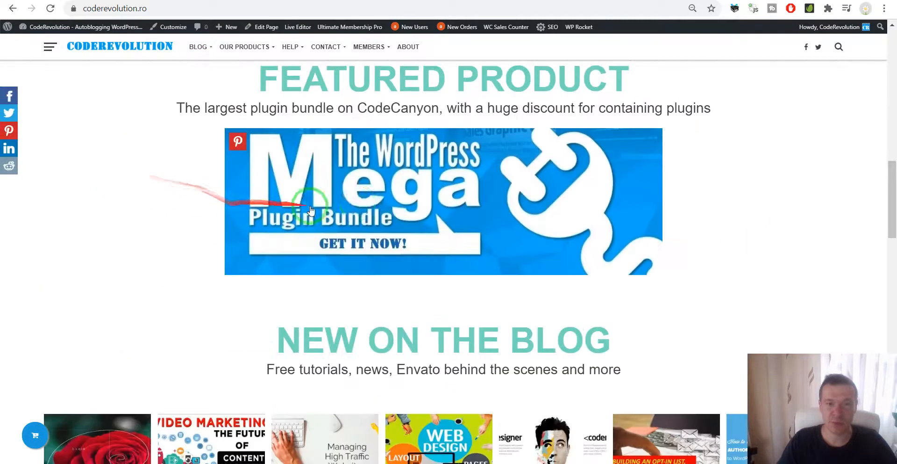
scroll("up", 3)
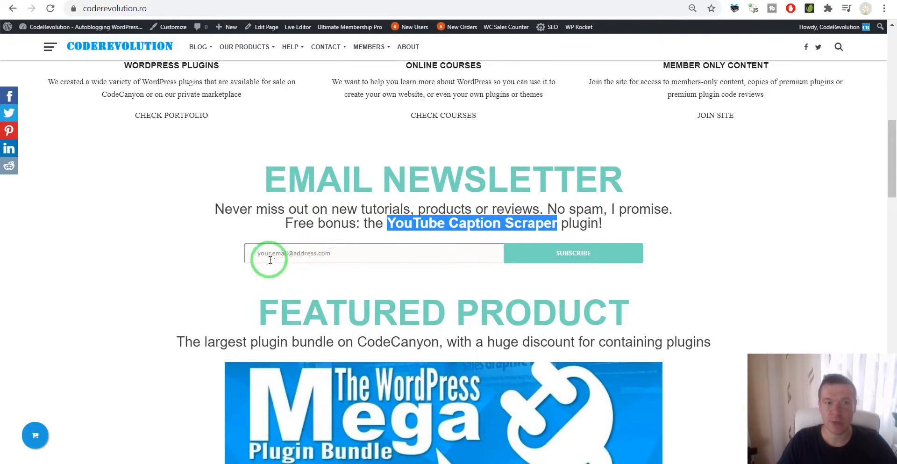
mouse_move(216, 258)
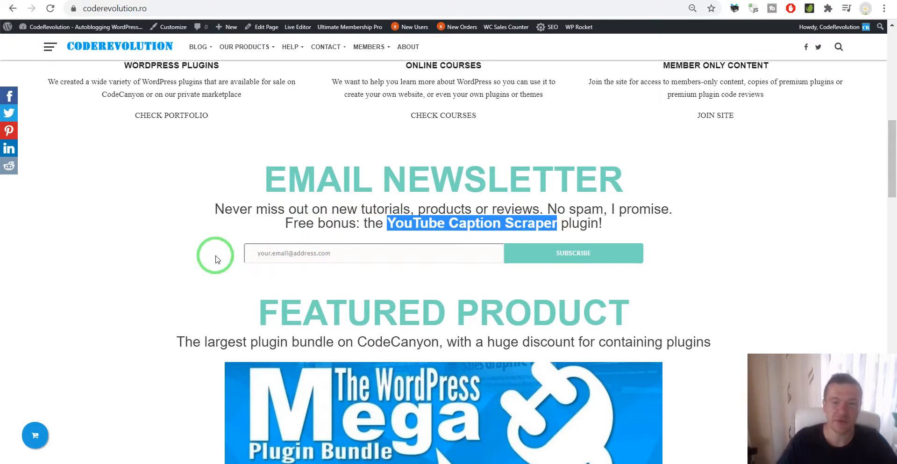
left_click(197, 46)
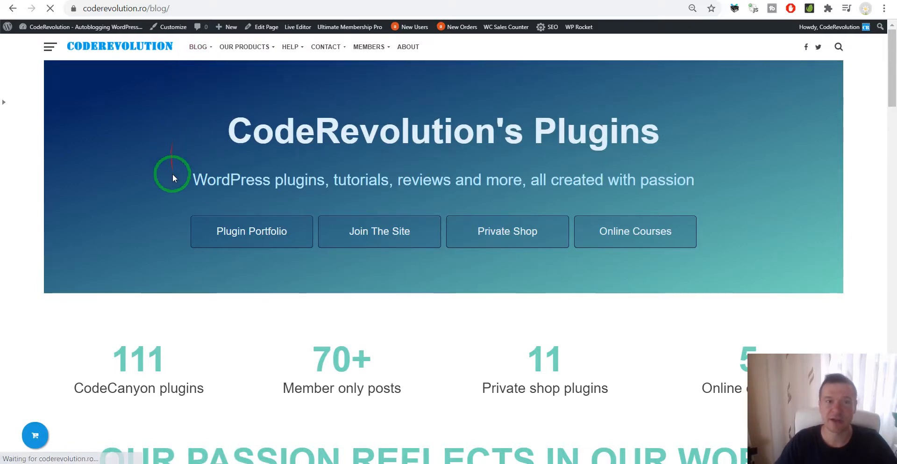
Step: Scroll the blog page down to the sidebar newsletter banner offering the YouTube Caption Scraper plugin
scroll("down", 3)
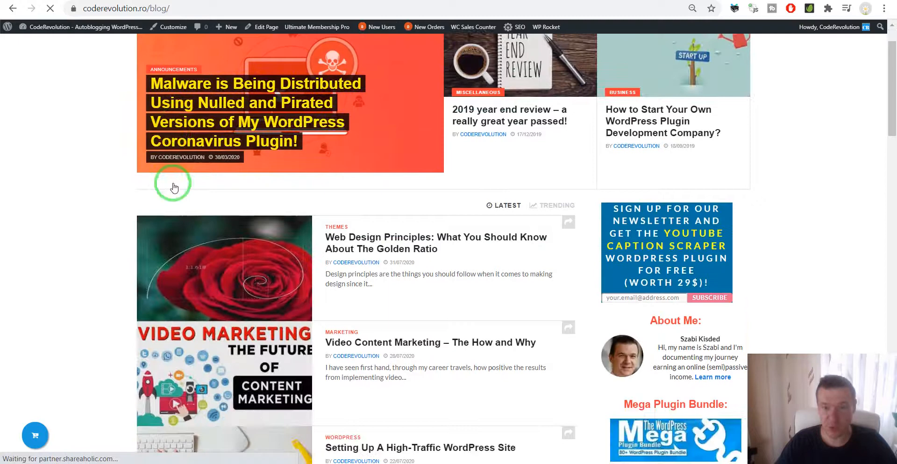
scroll("down", 3)
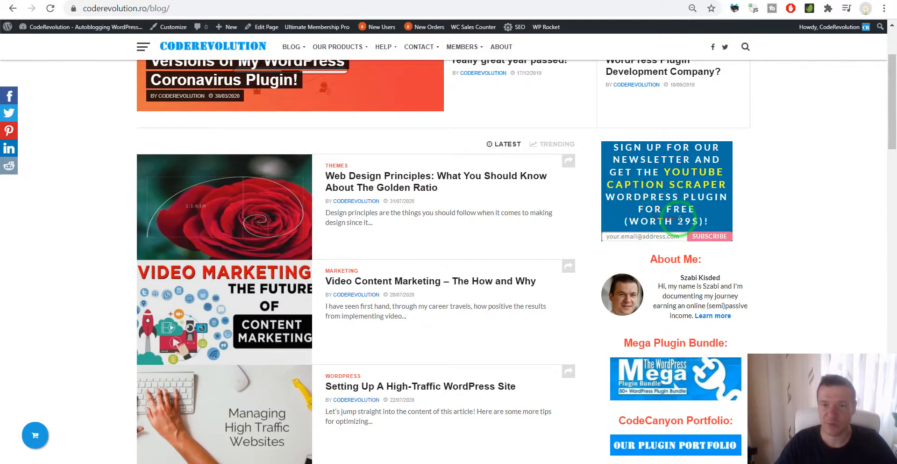
mouse_move(84, 273)
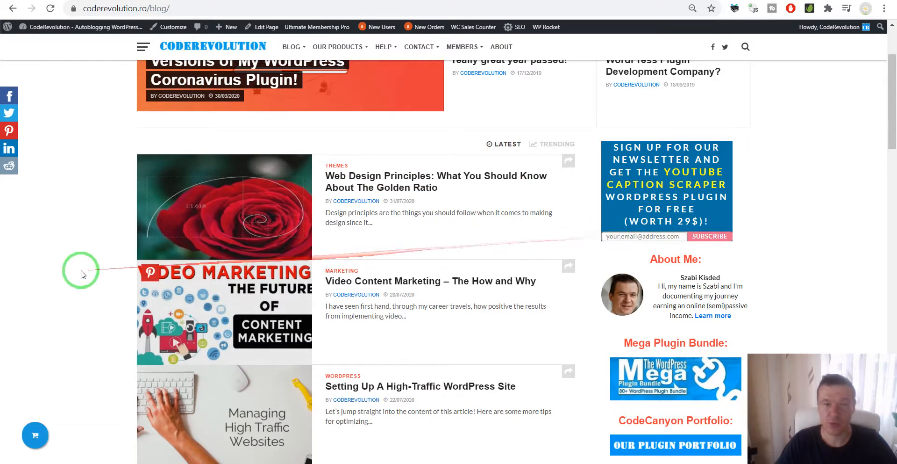
mouse_move(32, 232)
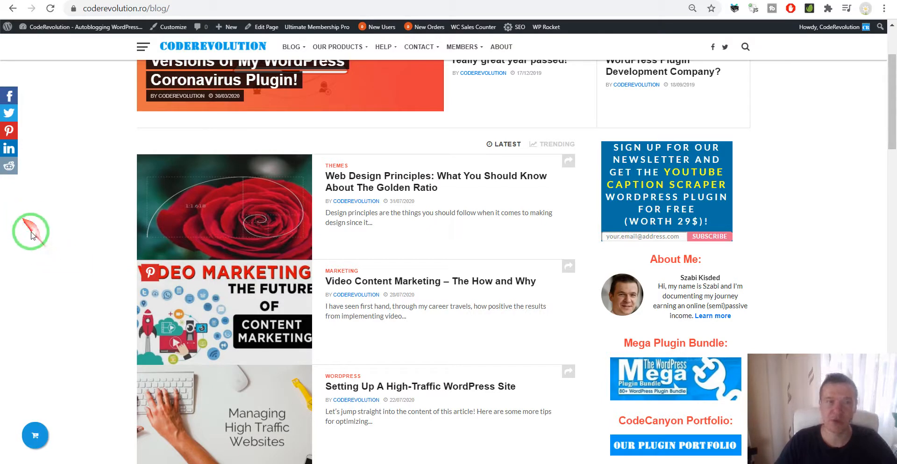
mouse_move(62, 245)
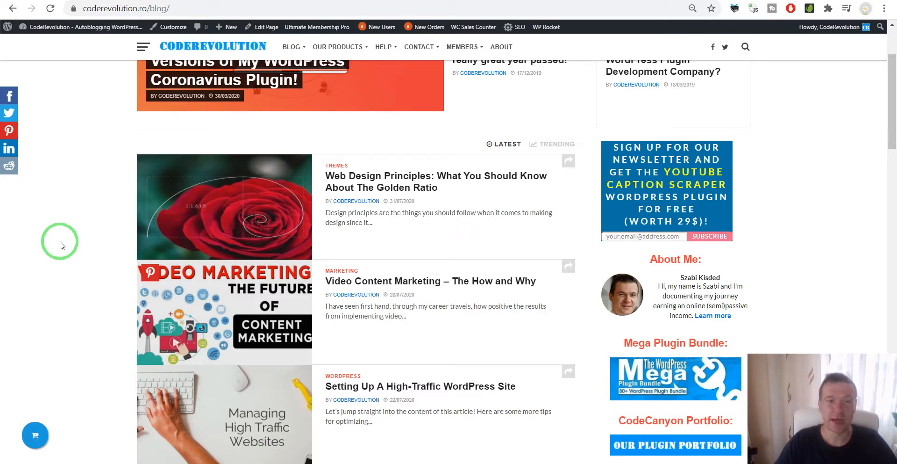
mouse_move(63, 251)
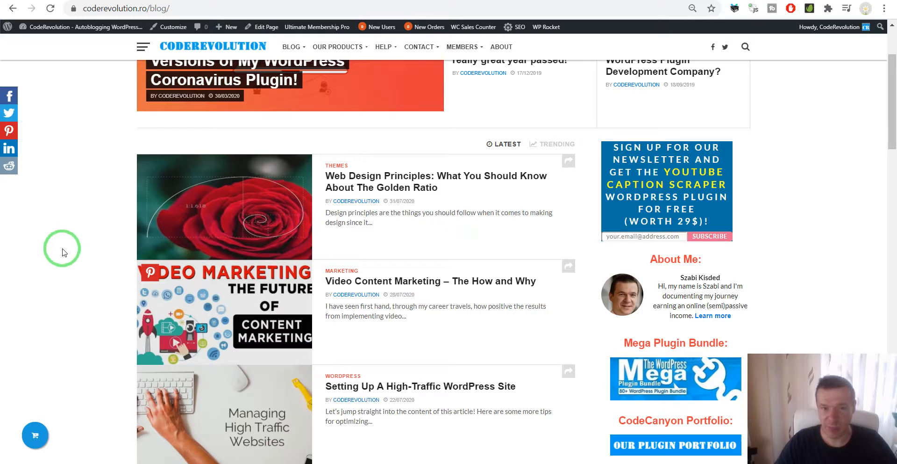
mouse_move(45, 200)
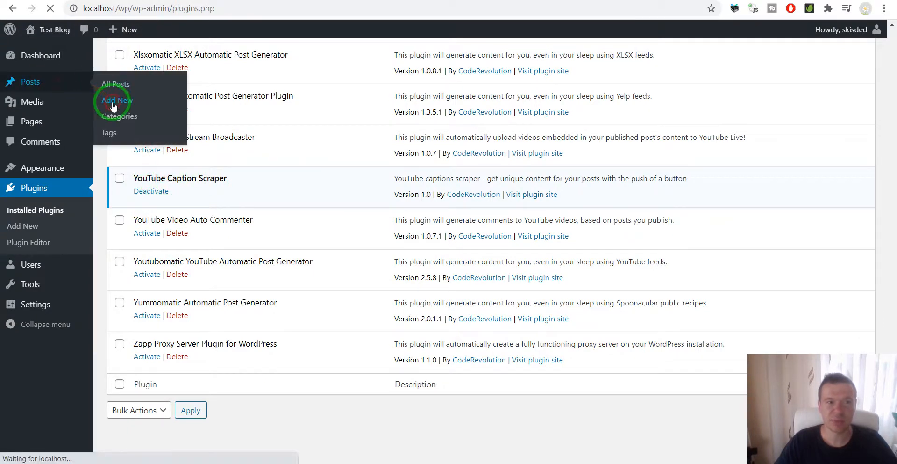
Step: Start a new post from Posts > Add New in the admin sidebar
left_click(116, 100)
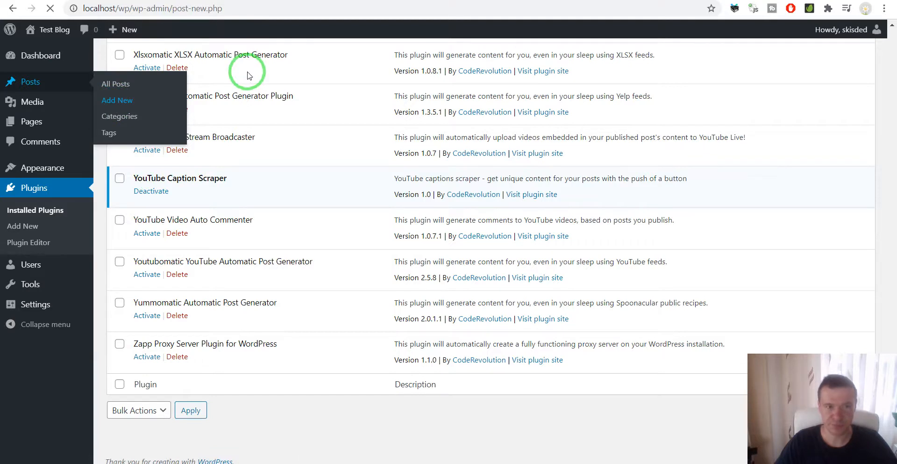
left_click(117, 100)
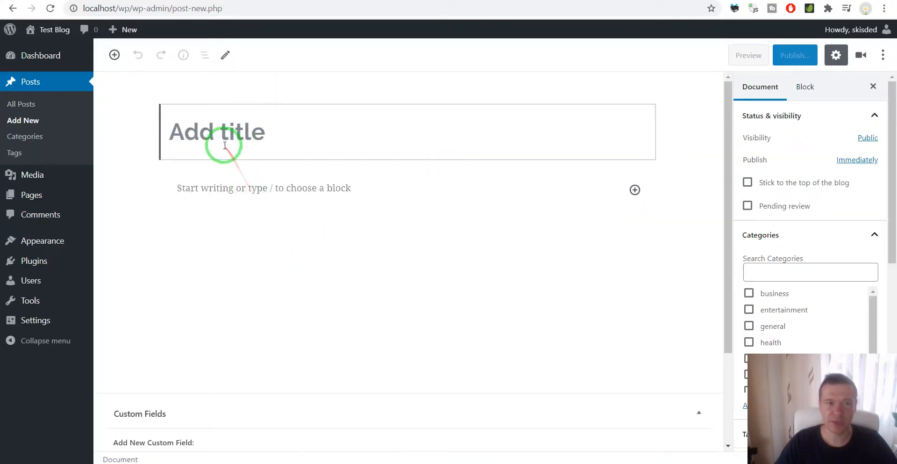
Step: Title the new post 'Testing' and bring up the YouTube Caption Scraper sidebar panel
type("T")
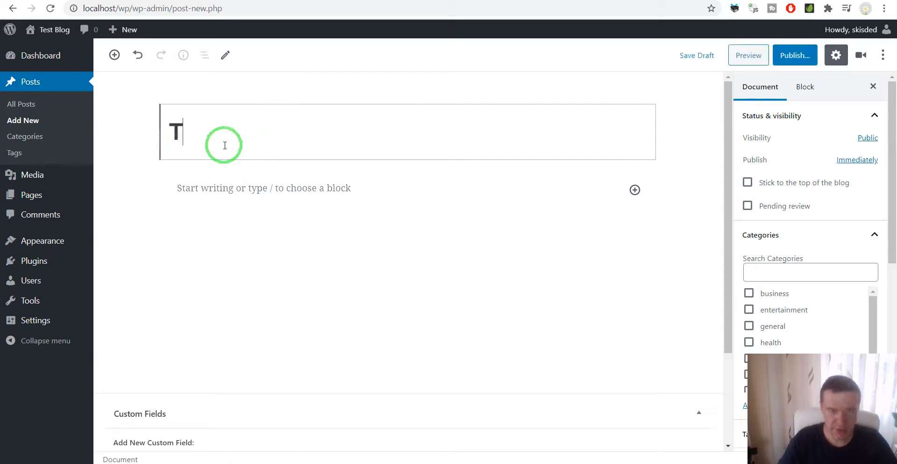
type("esting")
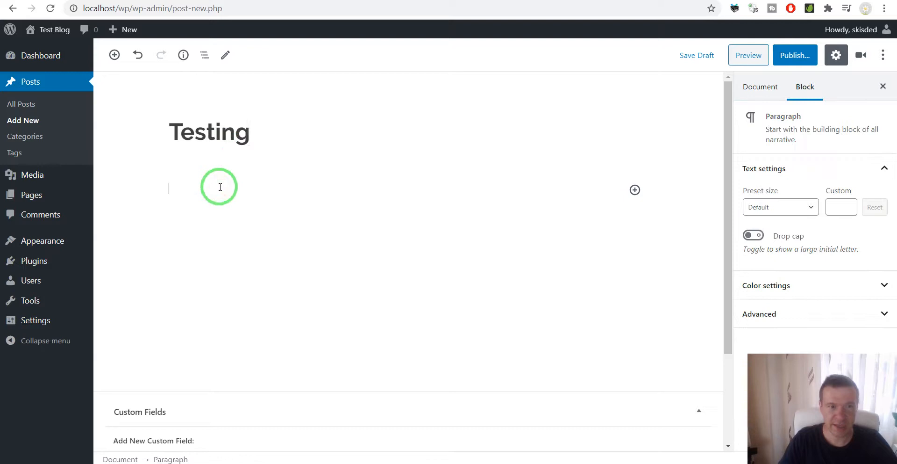
mouse_move(566, 40)
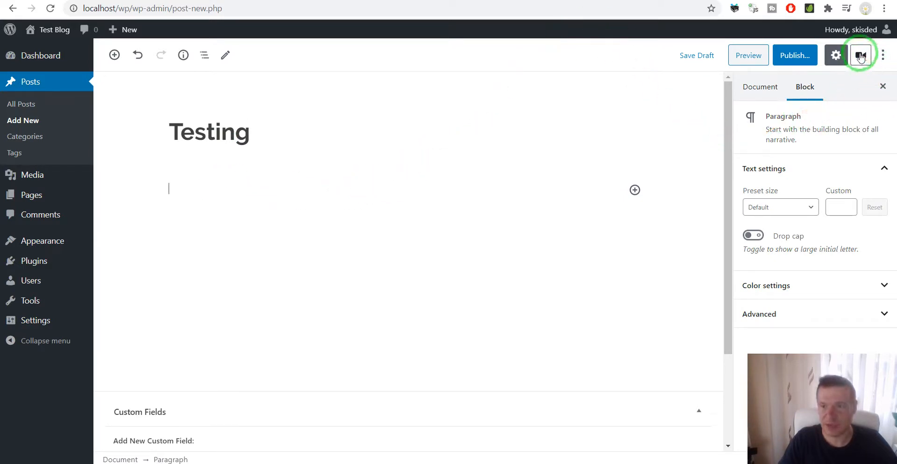
mouse_move(861, 55)
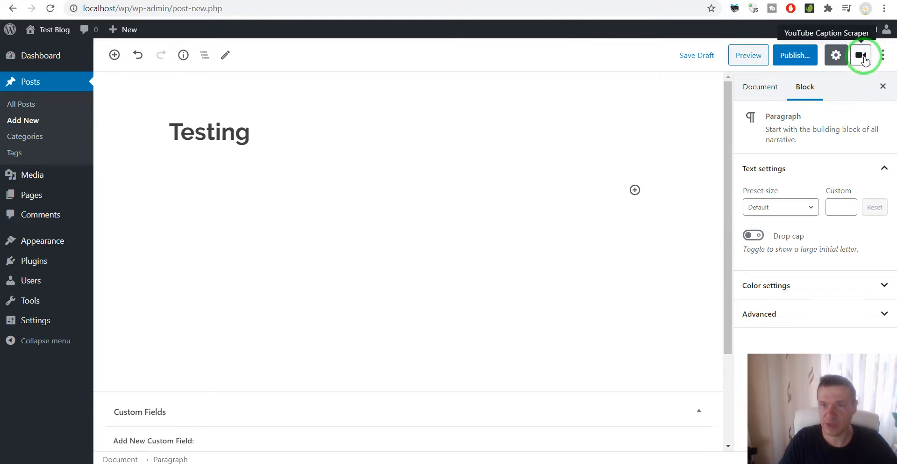
left_click(860, 55)
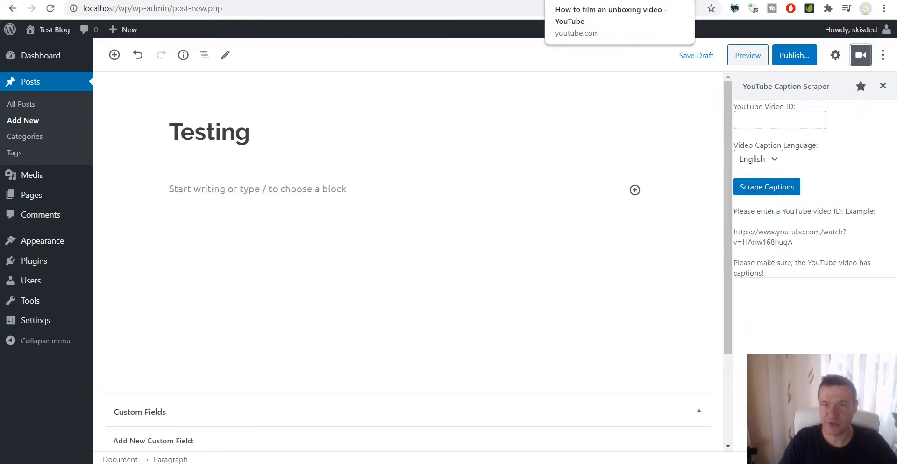
Step: Copy the video ID y0JDDx9U9jg from the YouTube unboxing video's address
left_click(610, 16)
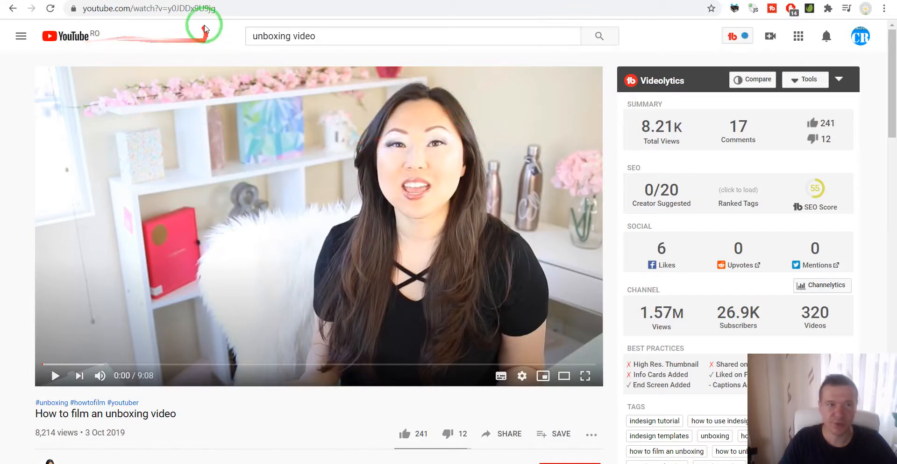
left_click(172, 8)
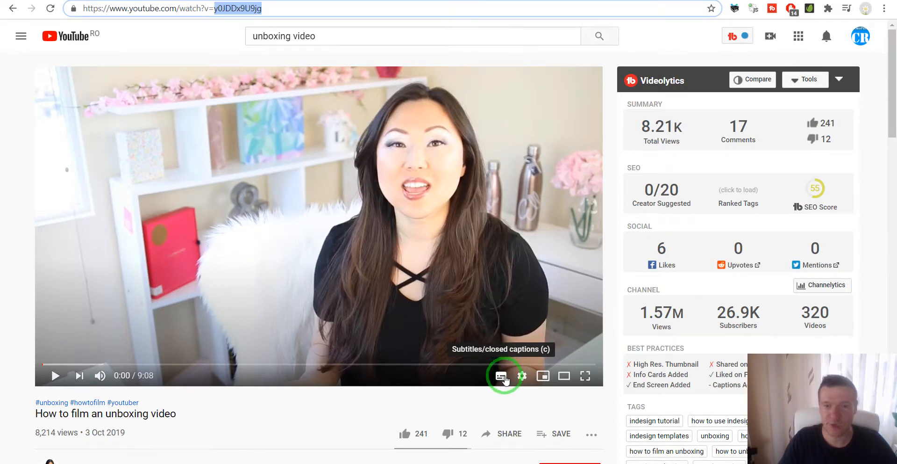
mouse_move(256, 286)
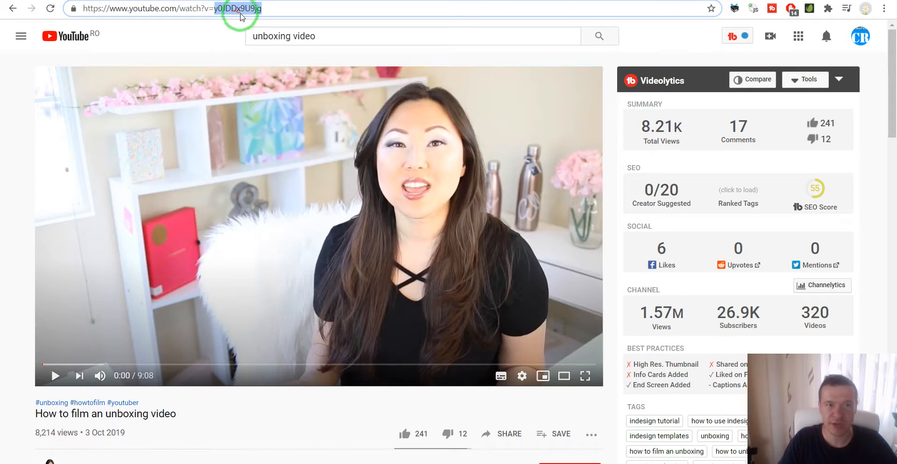
mouse_move(302, 5)
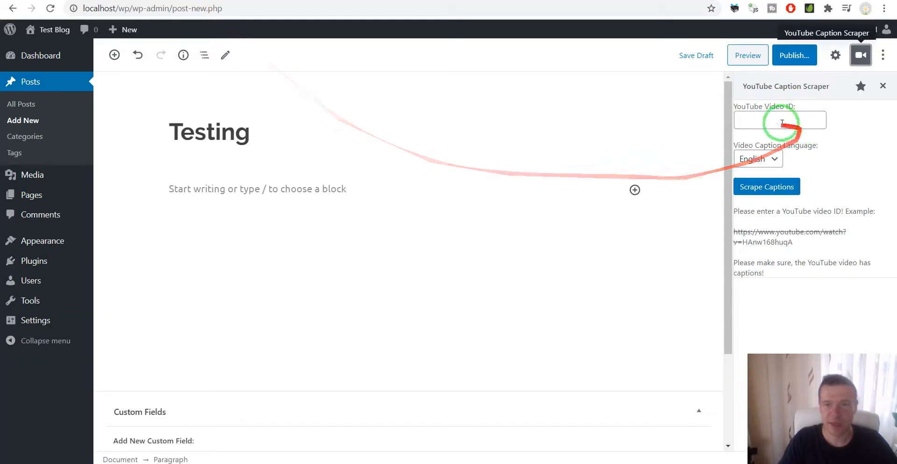
Step: Scrape captions for video ID y0JDDx9U9jg into the post body, confirming the prompt
type("y0JDDx9U9jg")
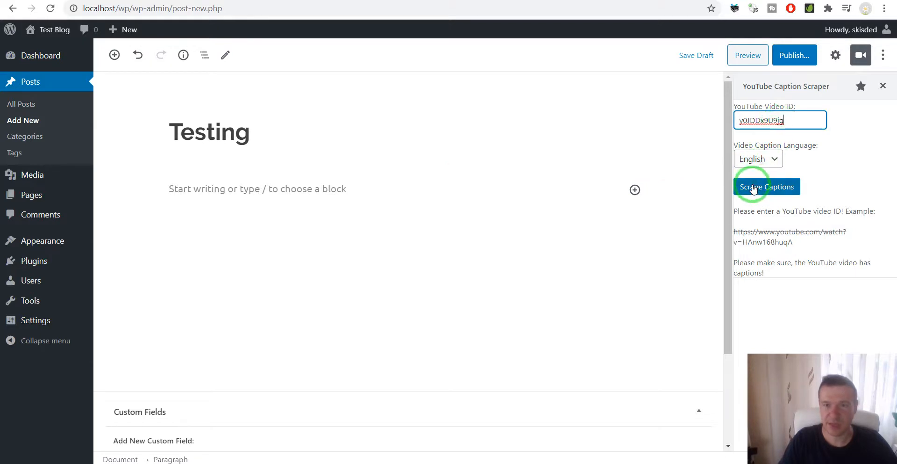
left_click(766, 187)
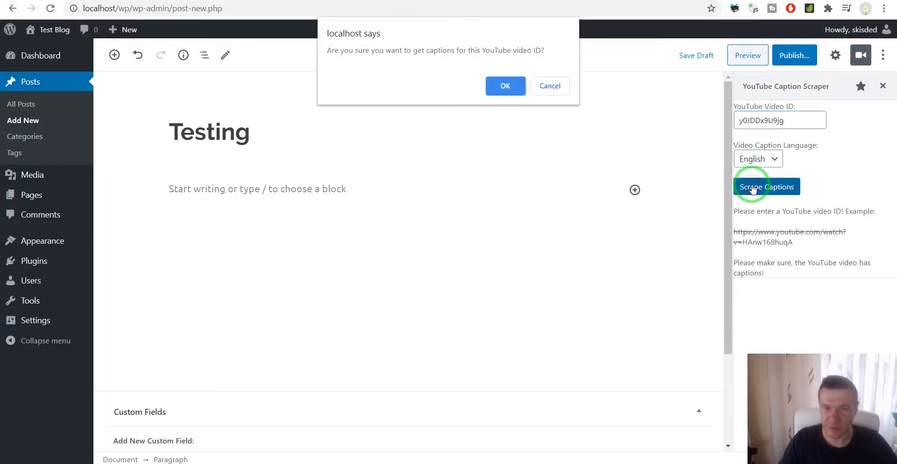
left_click(505, 85)
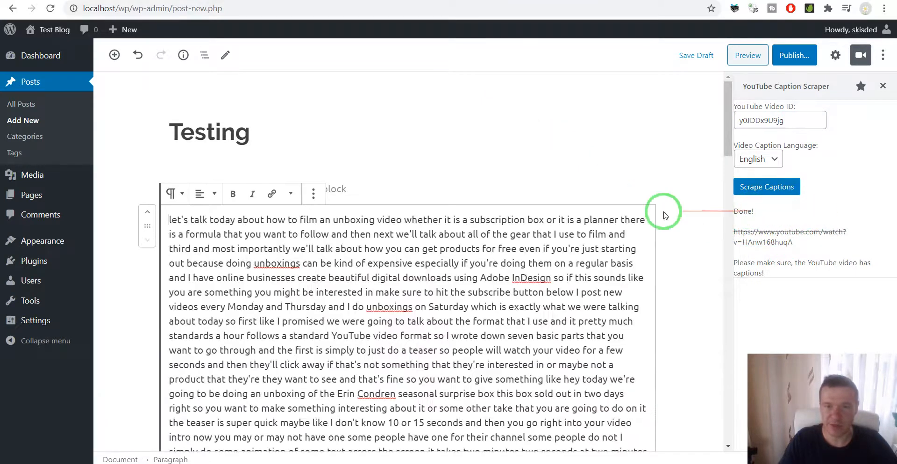
Step: Read through the scraped caption paragraph in the Testing post
scroll("down", 3)
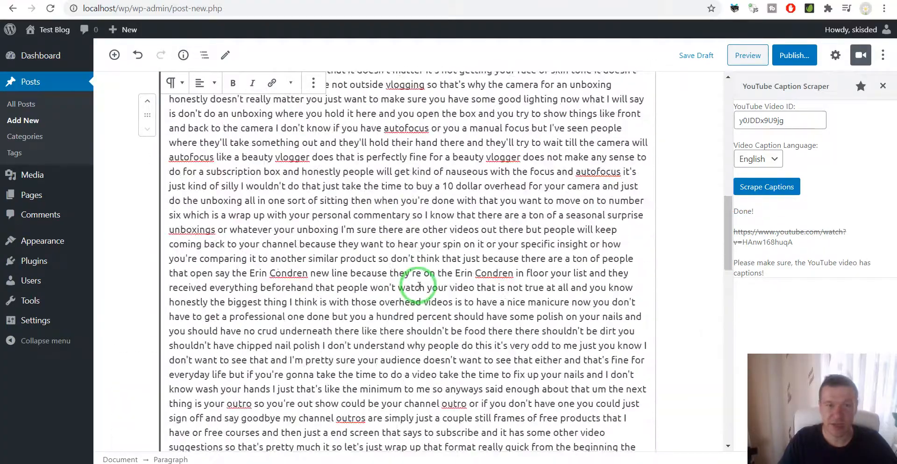
scroll("up", 3)
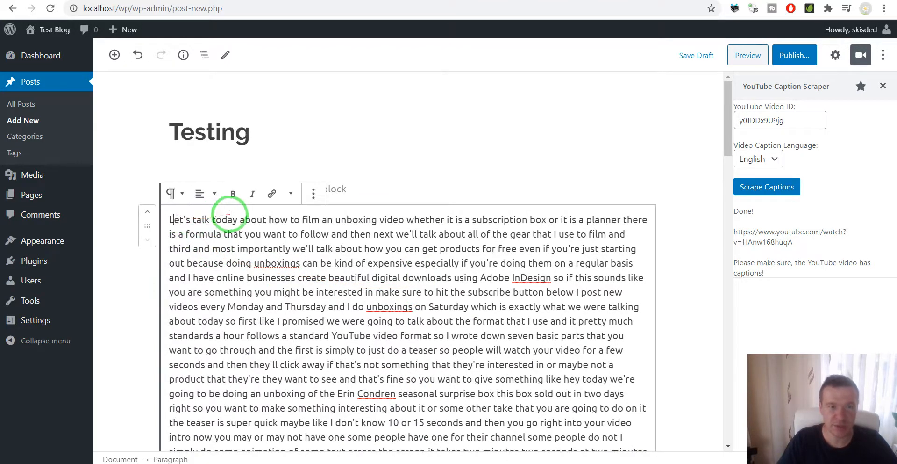
mouse_move(363, 241)
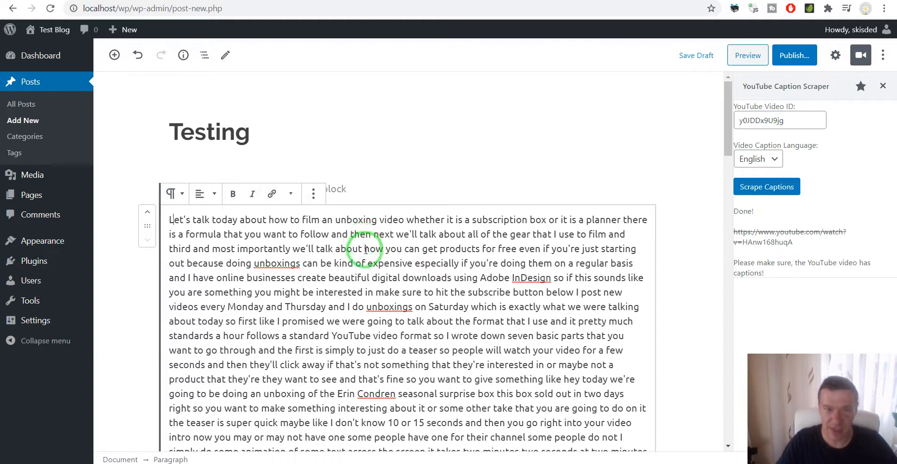
scroll("down", 3)
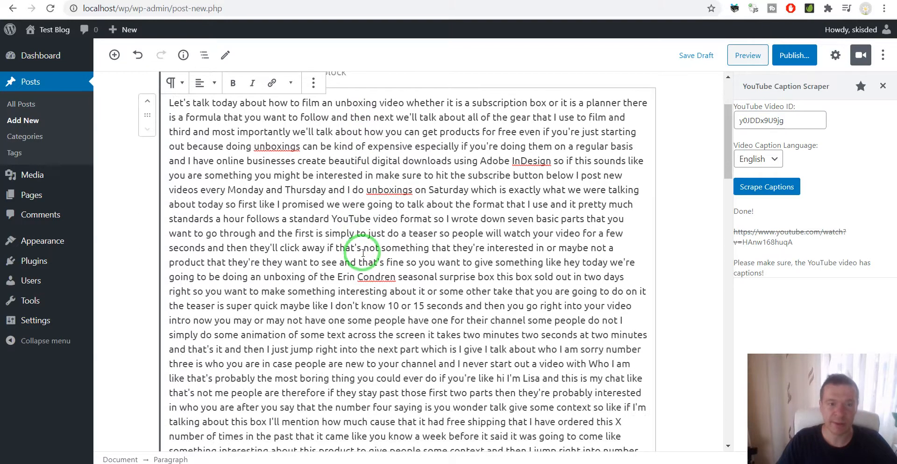
scroll("down", 3)
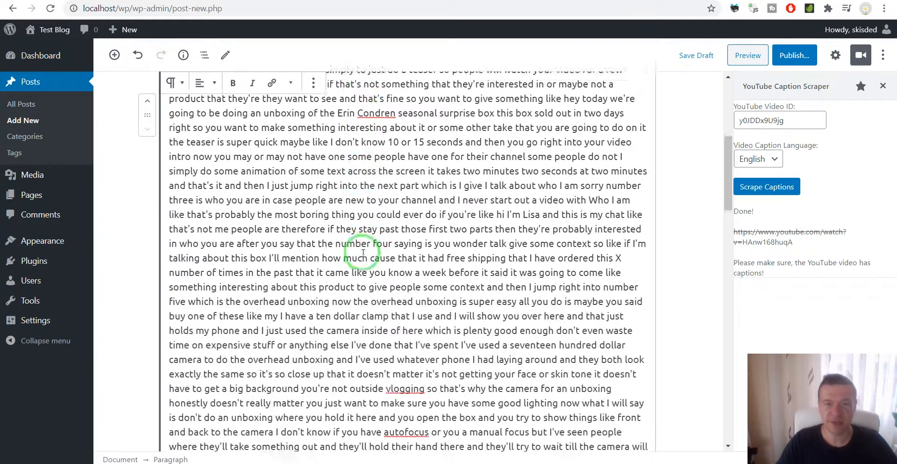
scroll("up", 3)
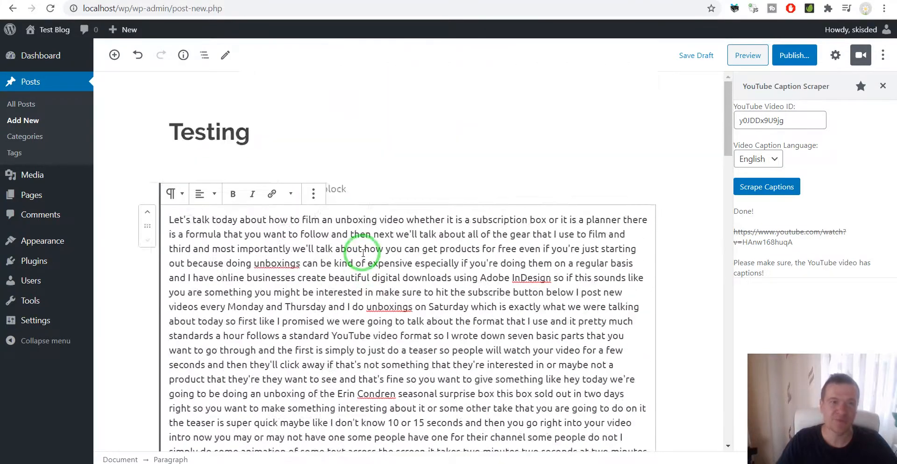
mouse_move(330, 256)
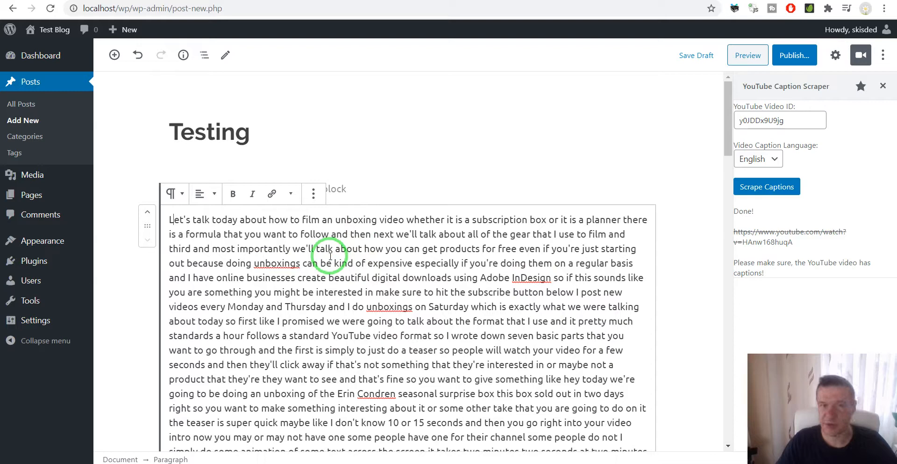
mouse_move(338, 160)
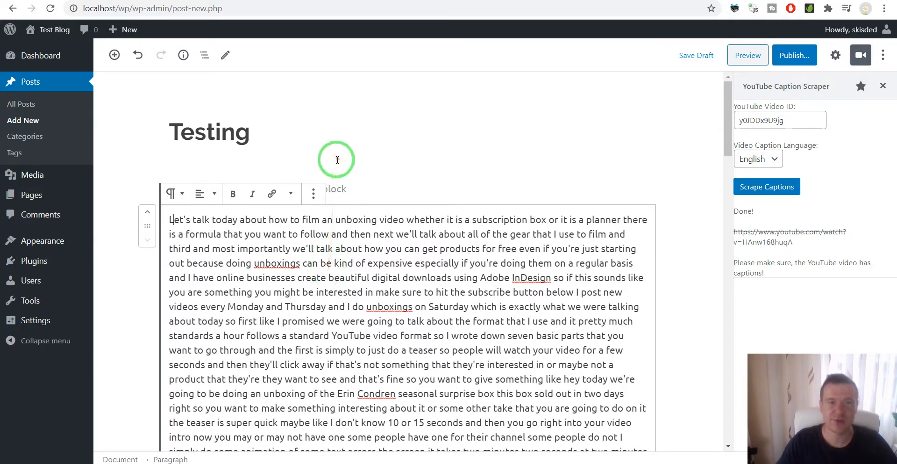
mouse_move(355, 144)
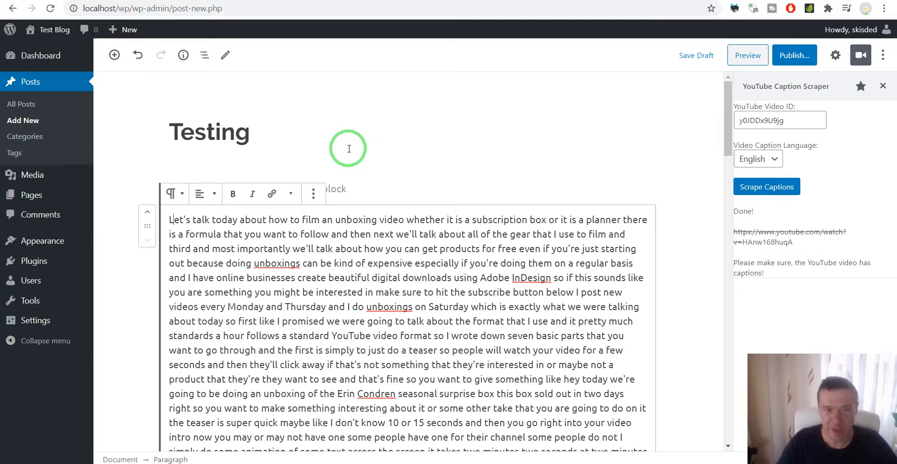
mouse_move(277, 30)
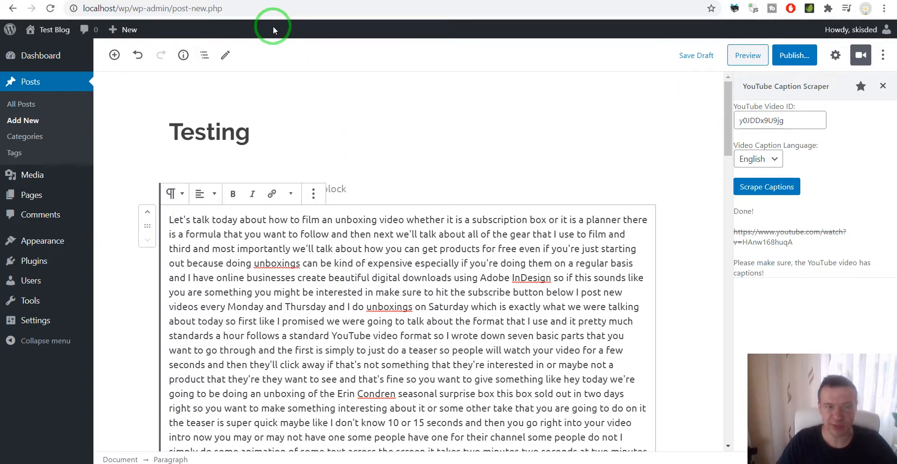
mouse_move(330, 107)
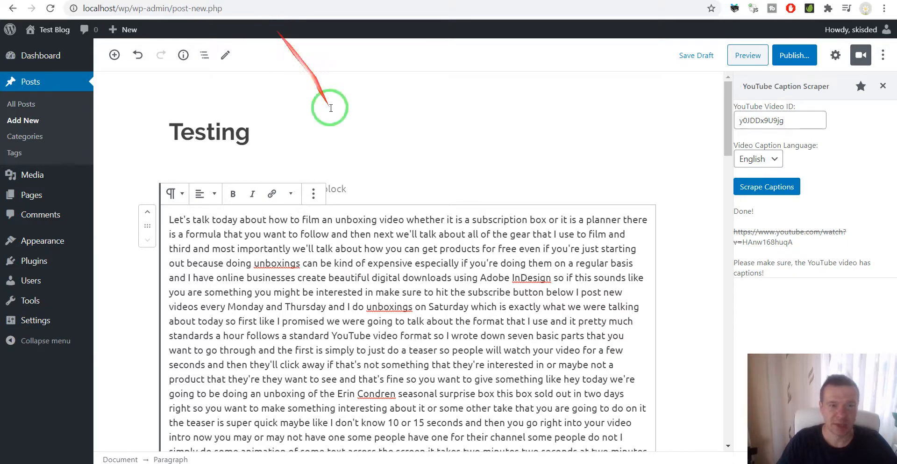
mouse_move(366, 106)
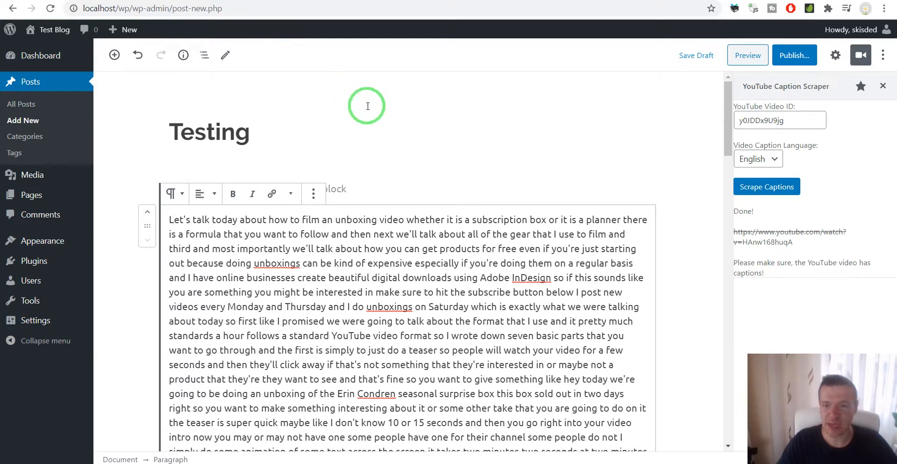
mouse_move(436, 114)
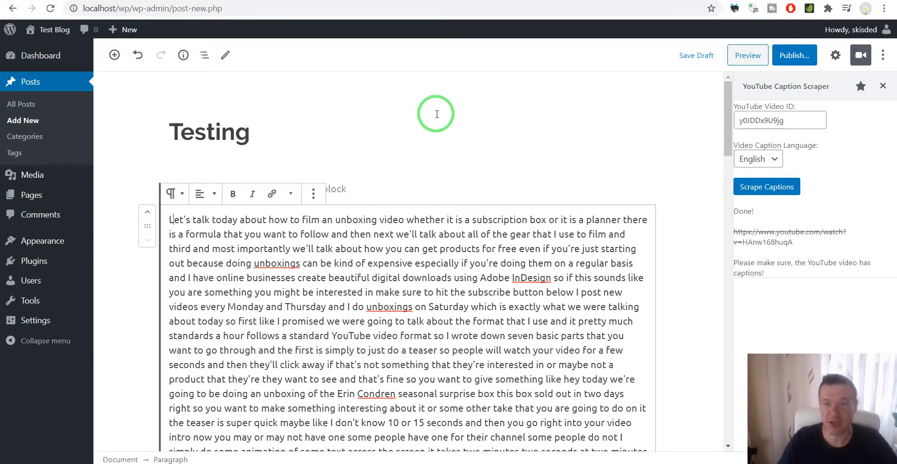
mouse_move(446, 124)
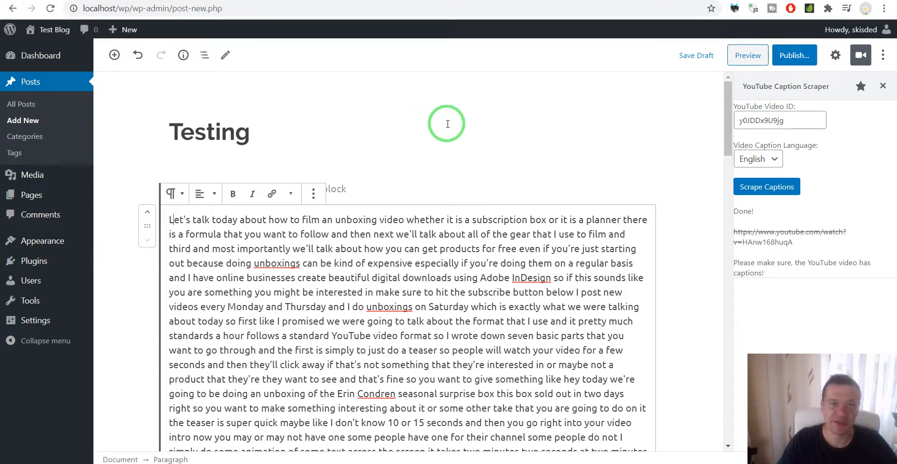